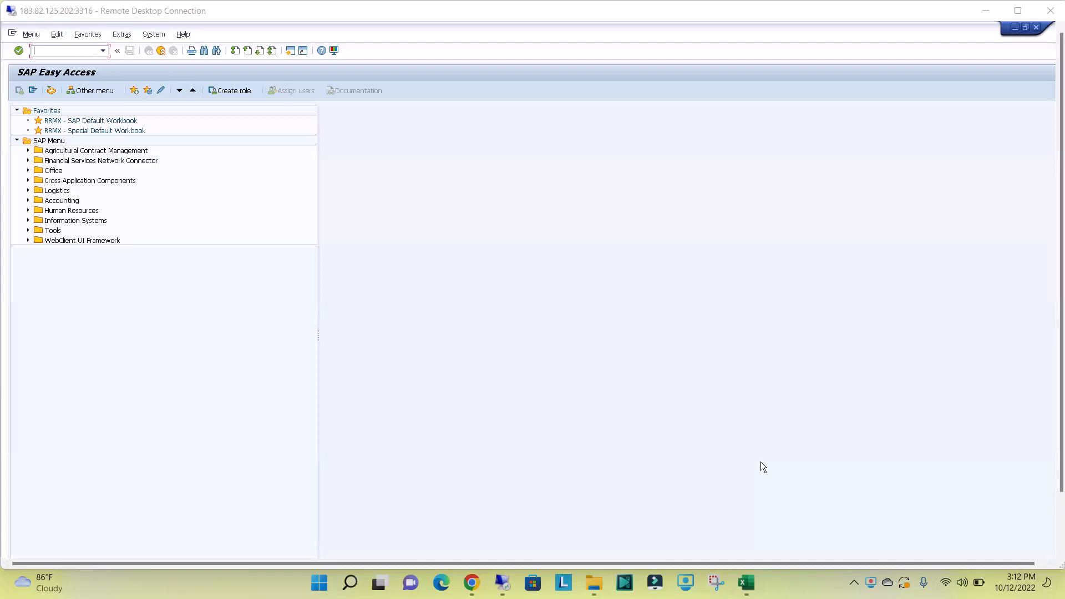
{"action": "mouse_move", "coordinate": [73, 71]}
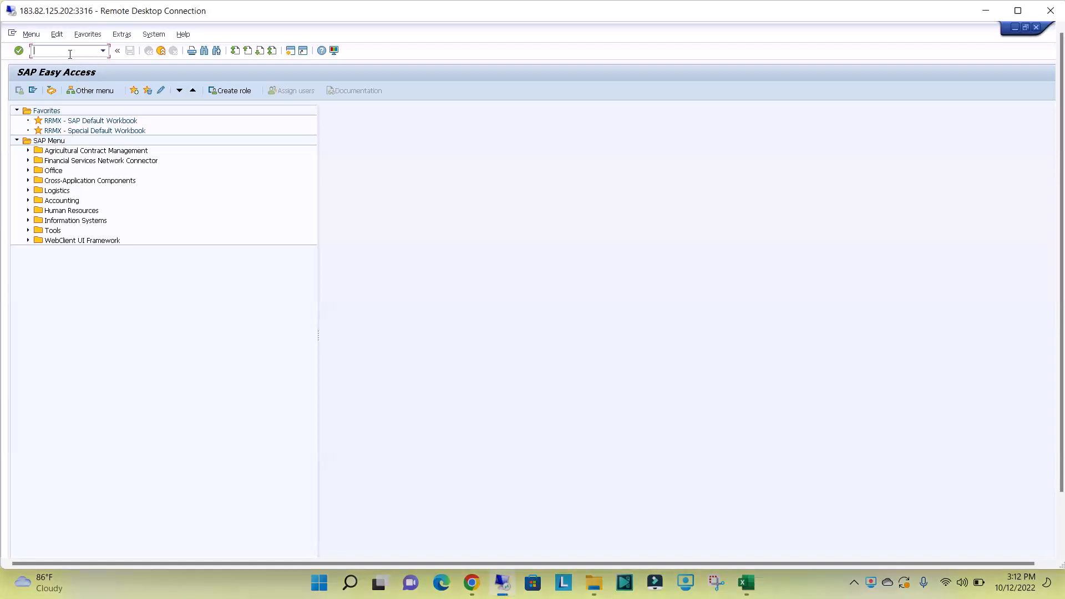
Fill in a previously used user ID in user maintenance, then return to the main menu.
{"action": "type", "text": "su"}
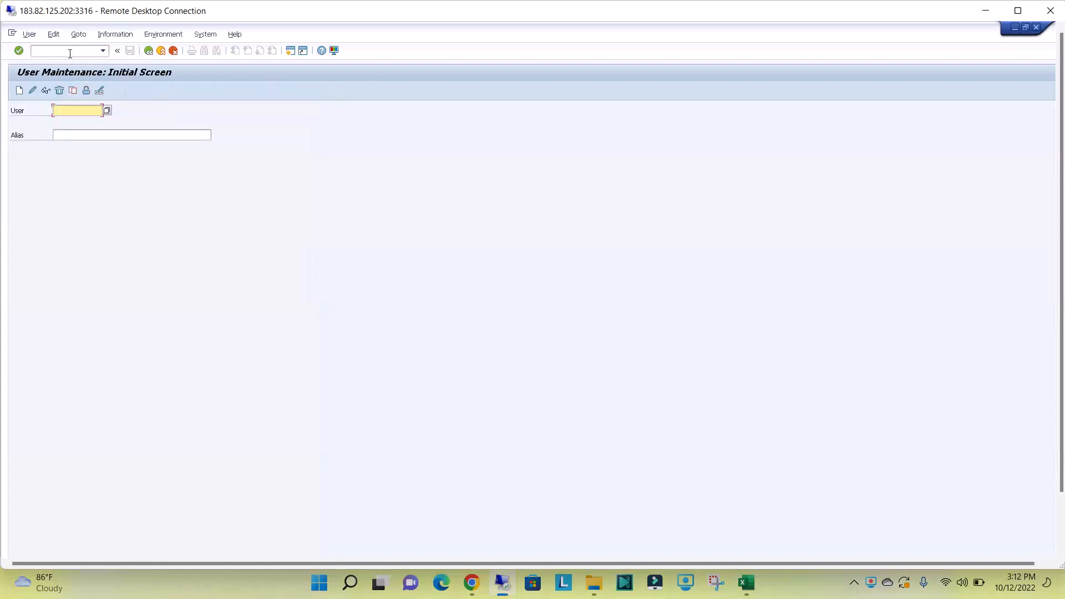
{"action": "left_click", "coordinate": [78, 110]}
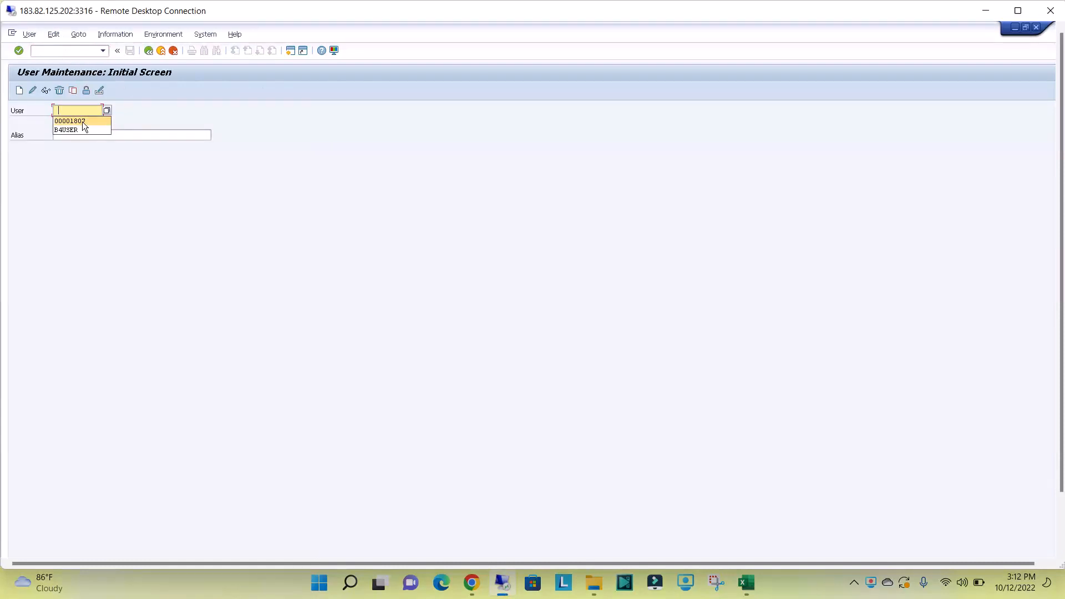
{"action": "left_click", "coordinate": [69, 121]}
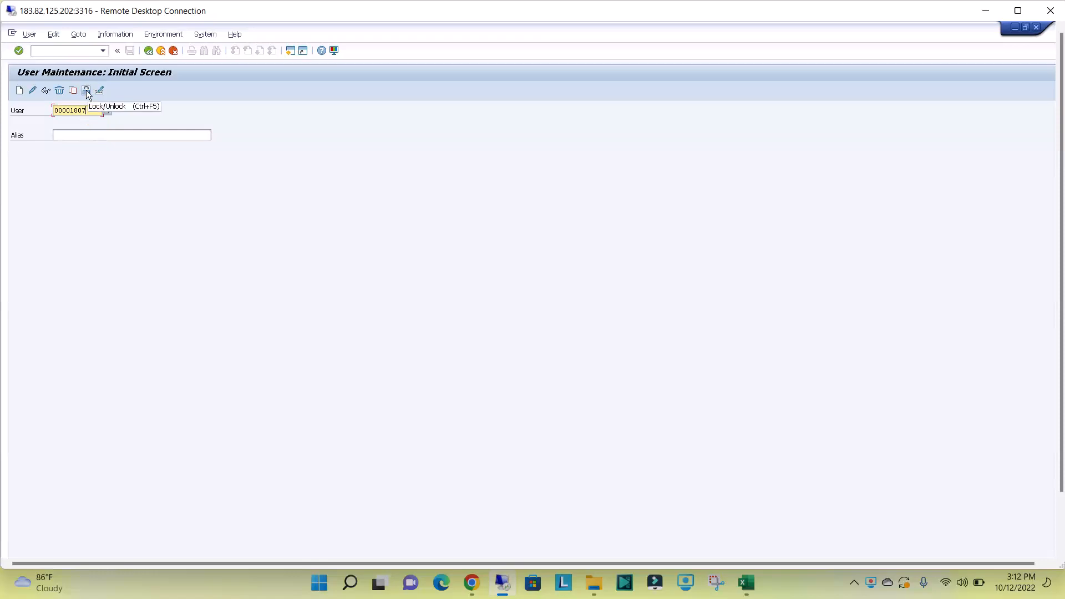
{"action": "mouse_move", "coordinate": [89, 103]}
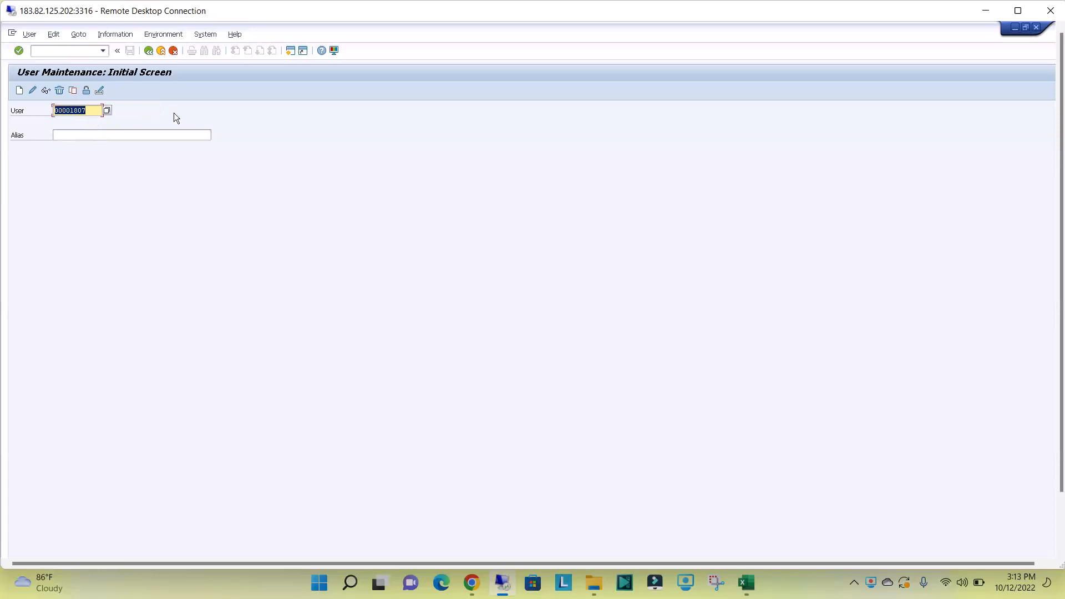
{"action": "left_click", "coordinate": [149, 50]}
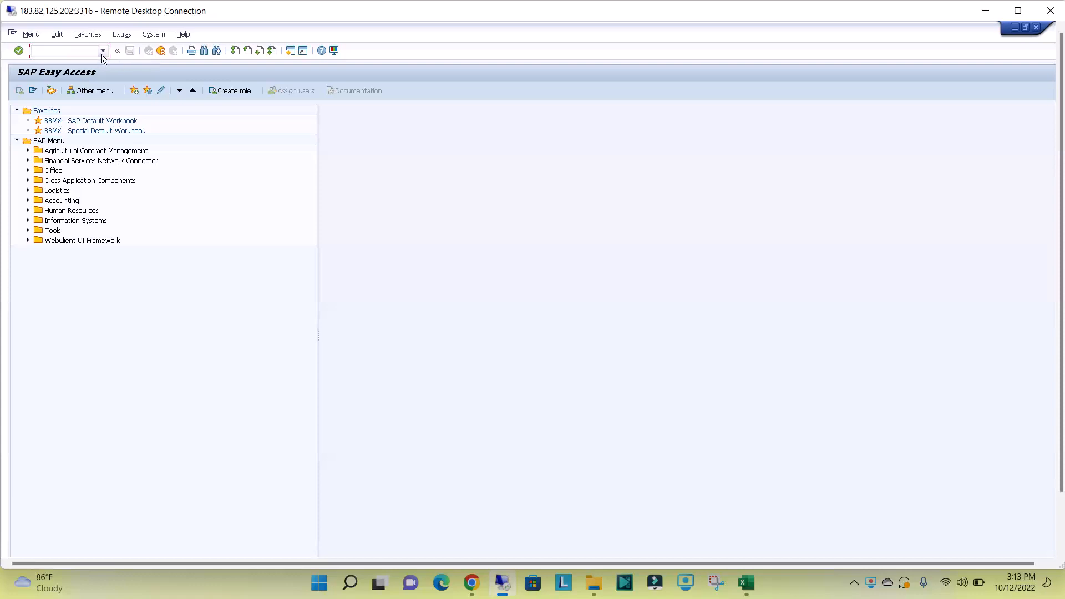
{"action": "left_click", "coordinate": [103, 51]}
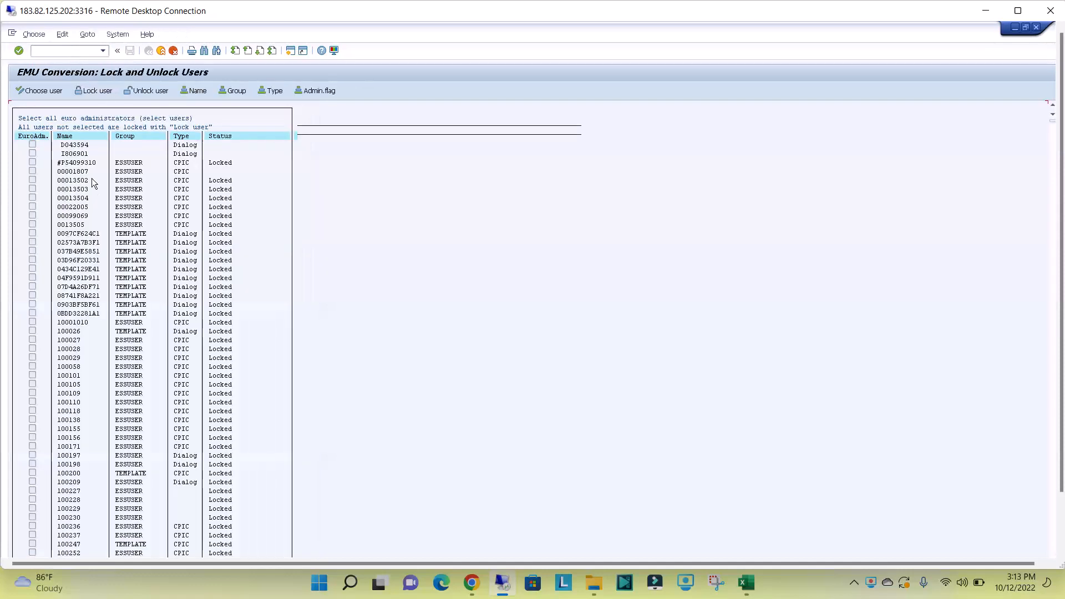
{"action": "mouse_move", "coordinate": [223, 259]}
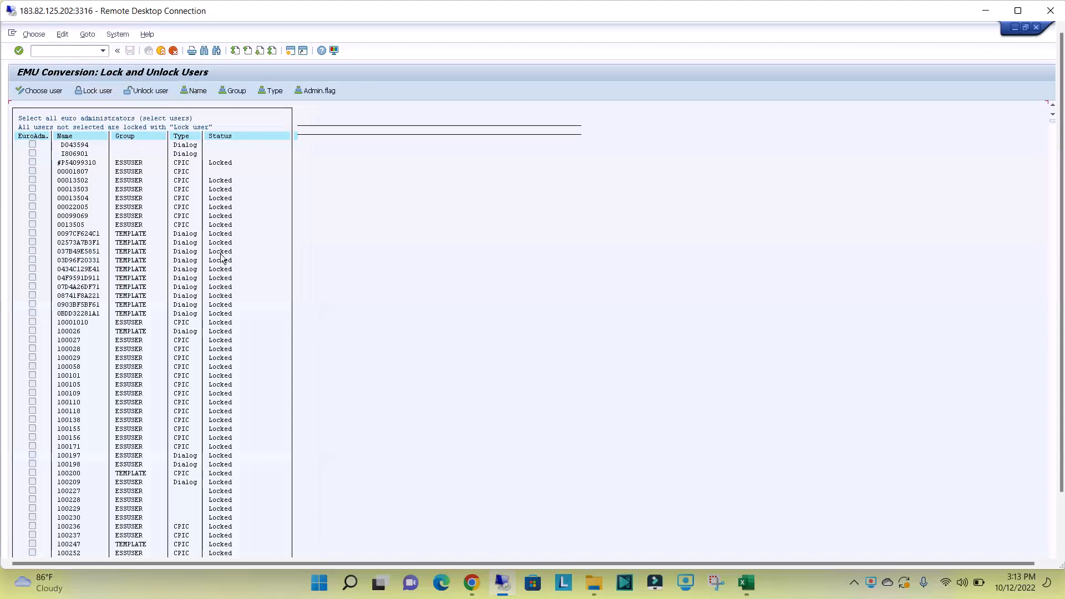
{"action": "mouse_move", "coordinate": [232, 311]}
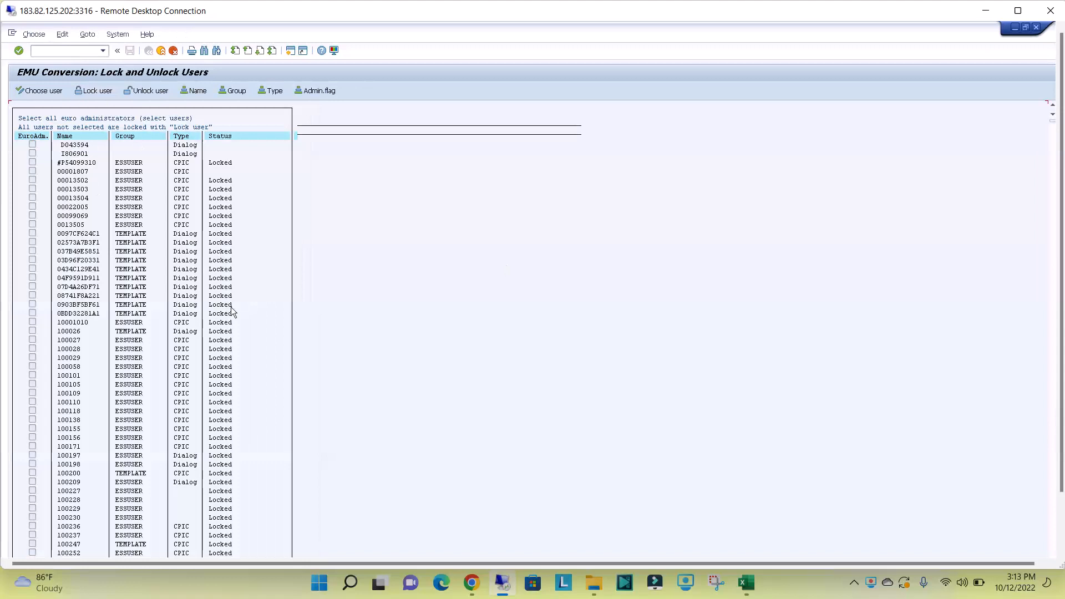
{"action": "mouse_move", "coordinate": [248, 261]}
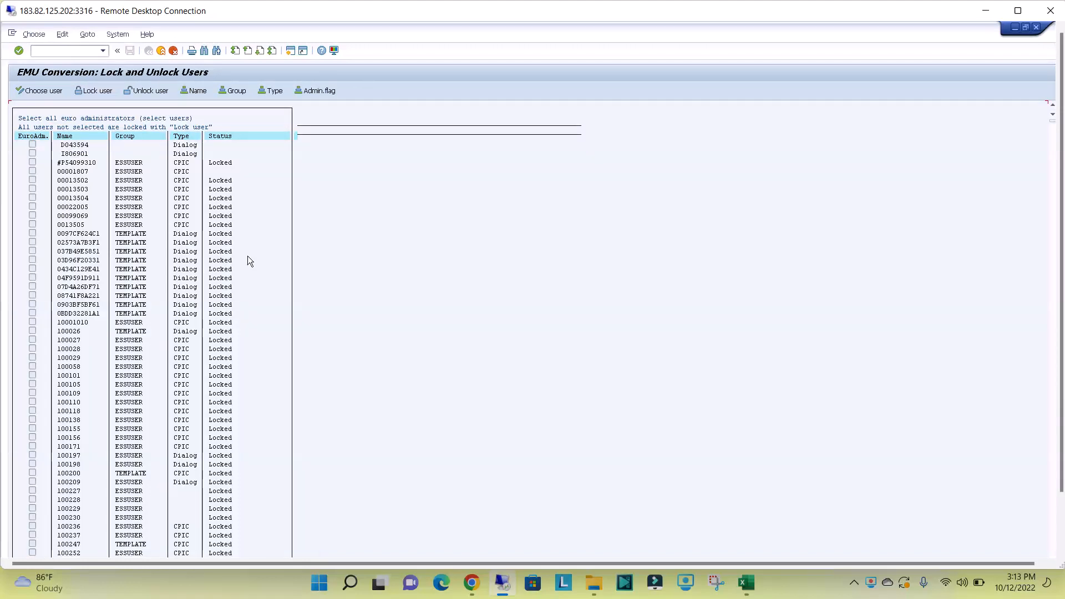
{"action": "mouse_move", "coordinate": [199, 225]}
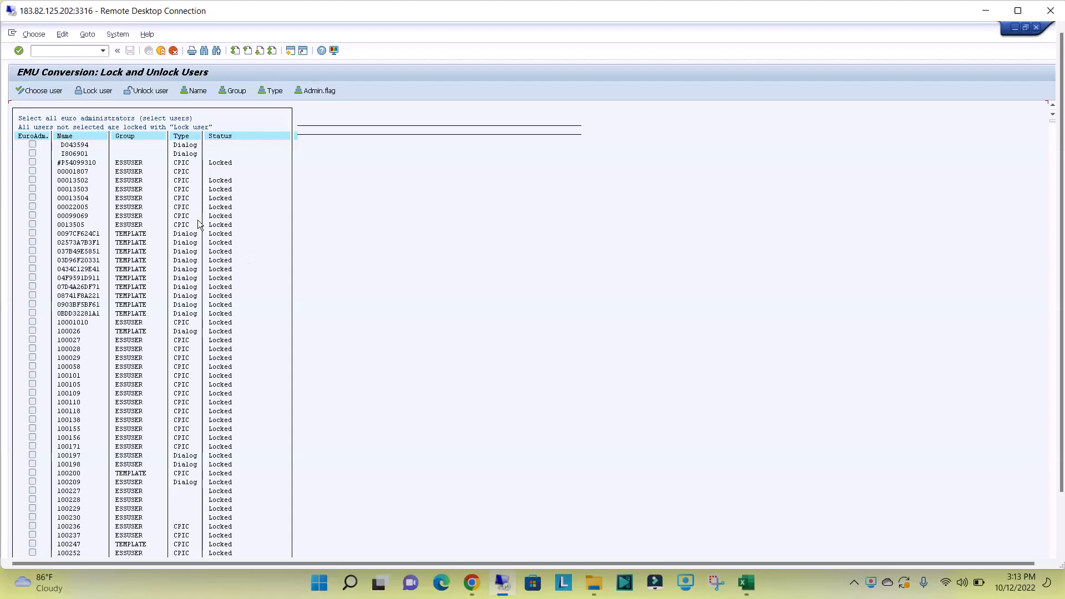
{"action": "mouse_move", "coordinate": [315, 94]}
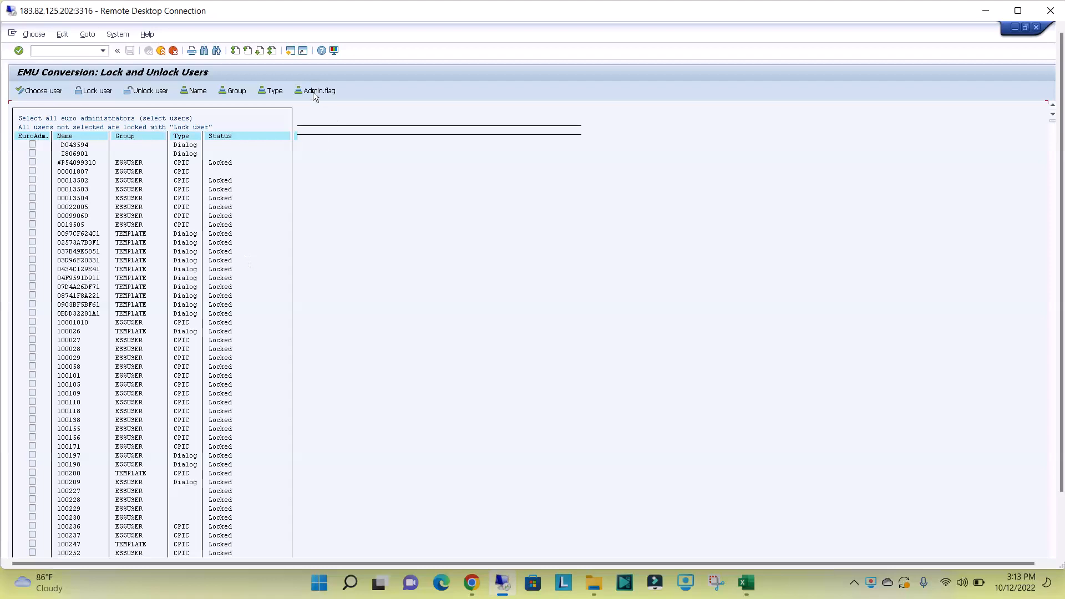
{"action": "mouse_move", "coordinate": [219, 162]}
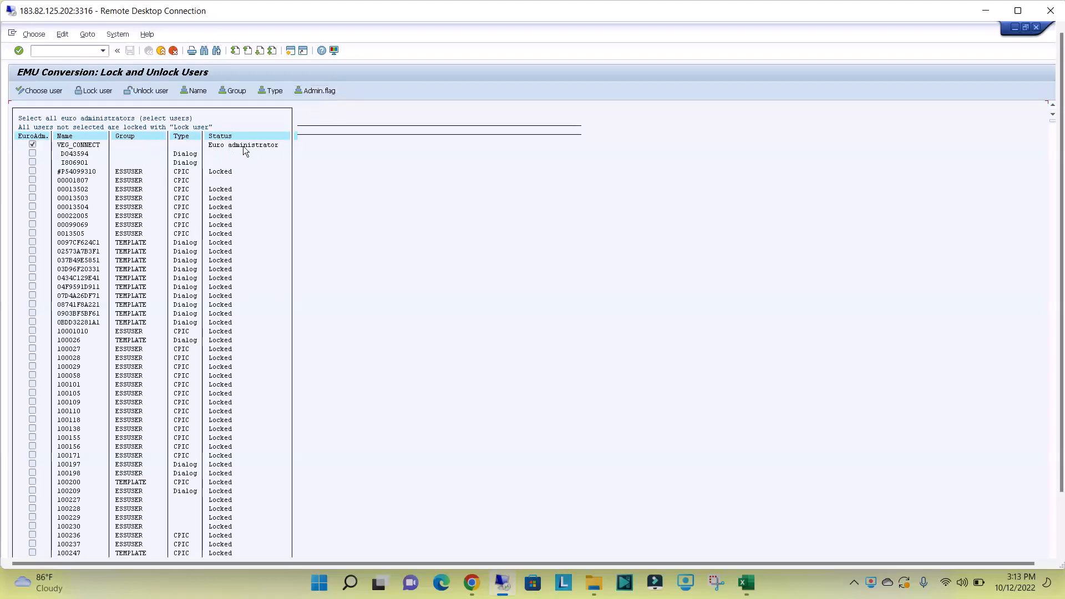
{"action": "mouse_move", "coordinate": [211, 179]}
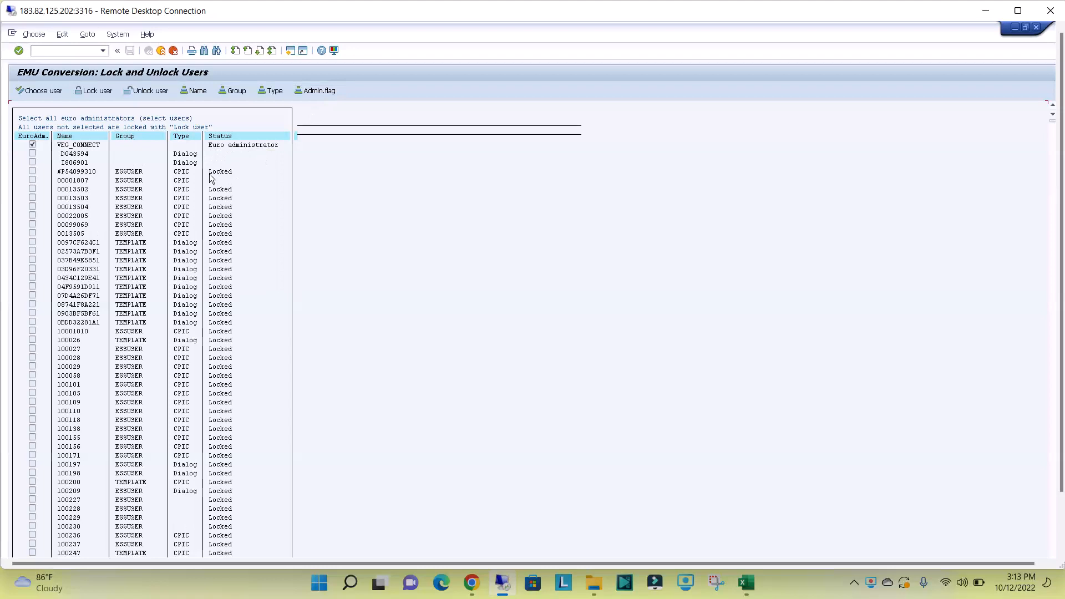
{"action": "mouse_move", "coordinate": [234, 175]}
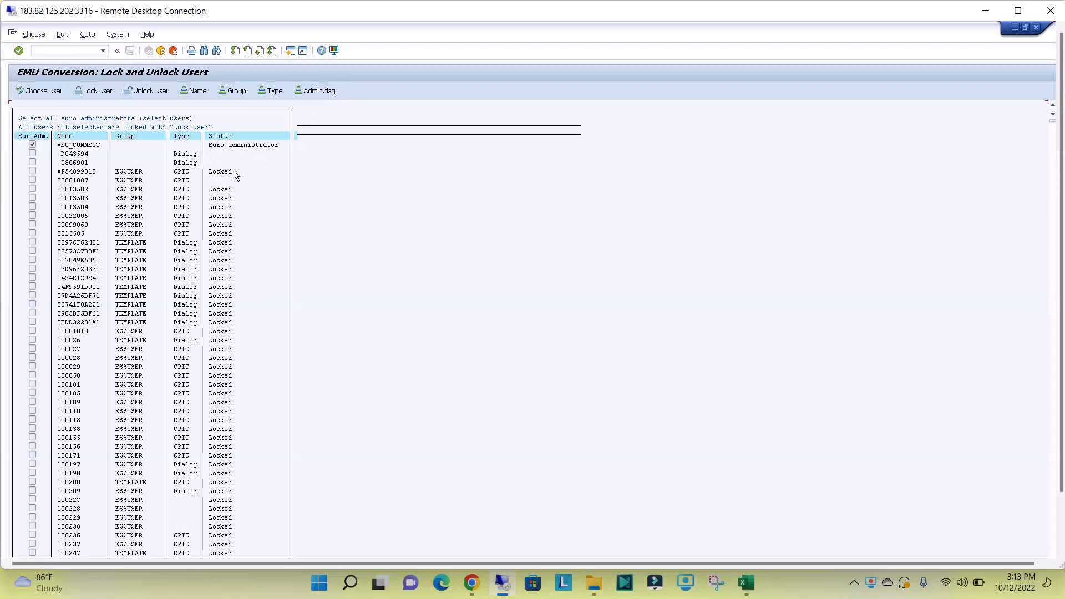
{"action": "mouse_move", "coordinate": [234, 149]}
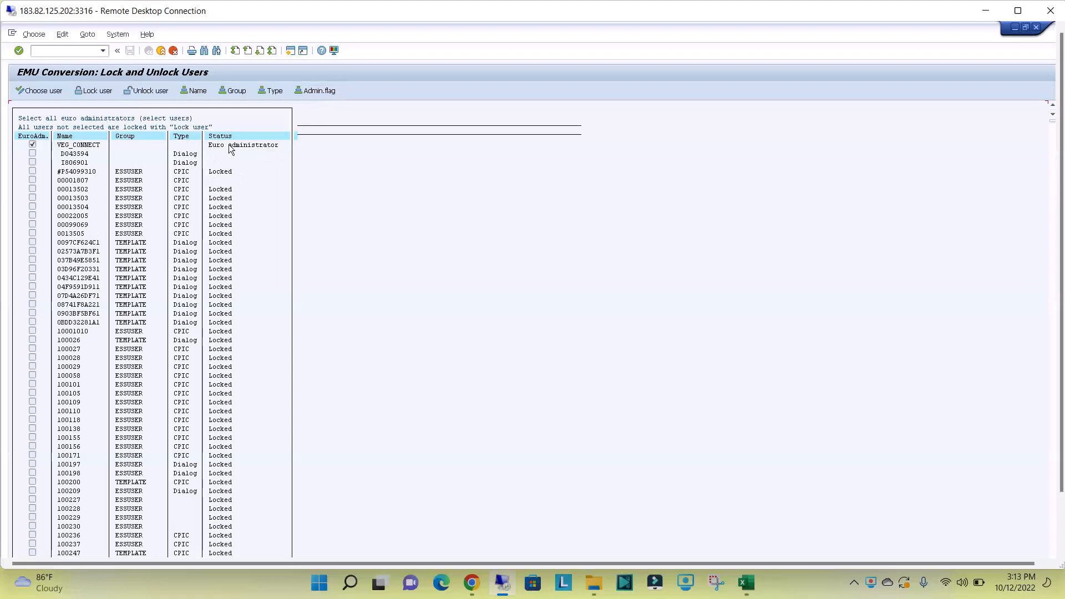
{"action": "mouse_move", "coordinate": [226, 178]}
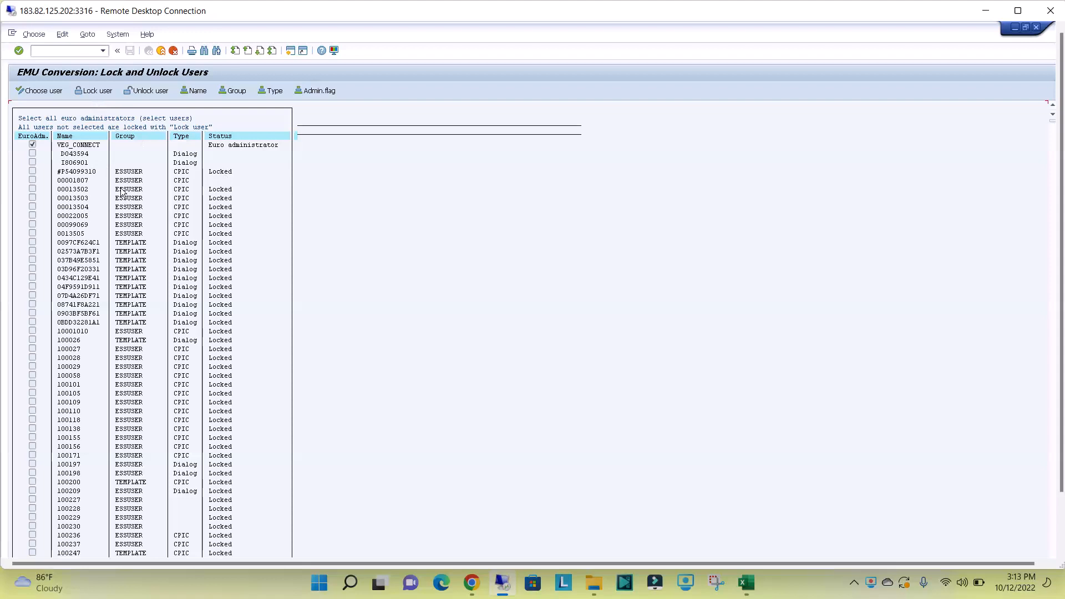
{"action": "mouse_move", "coordinate": [93, 90]}
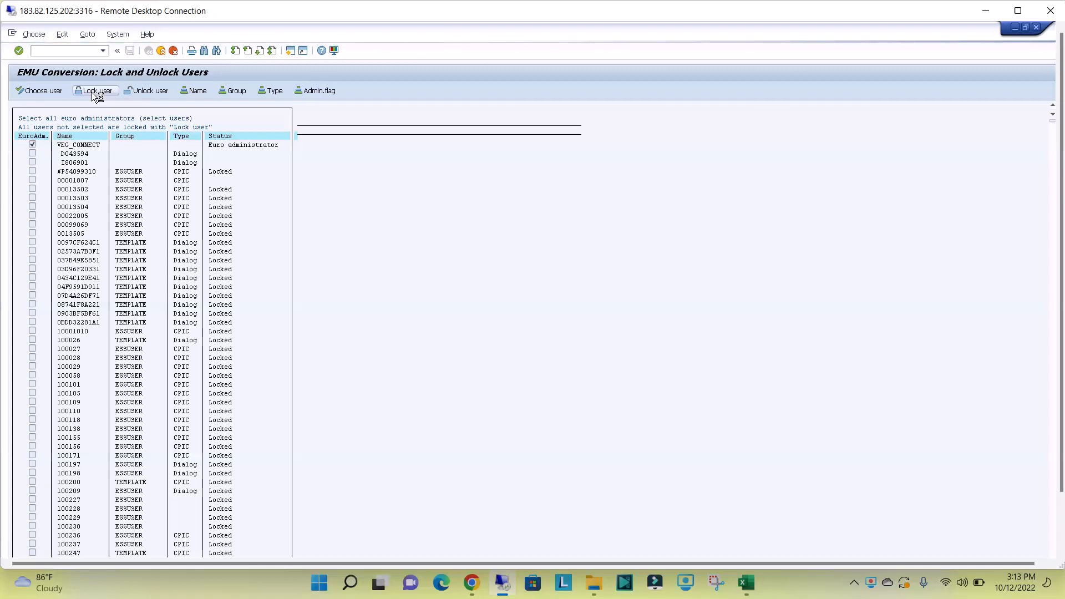
{"action": "mouse_move", "coordinate": [133, 127]}
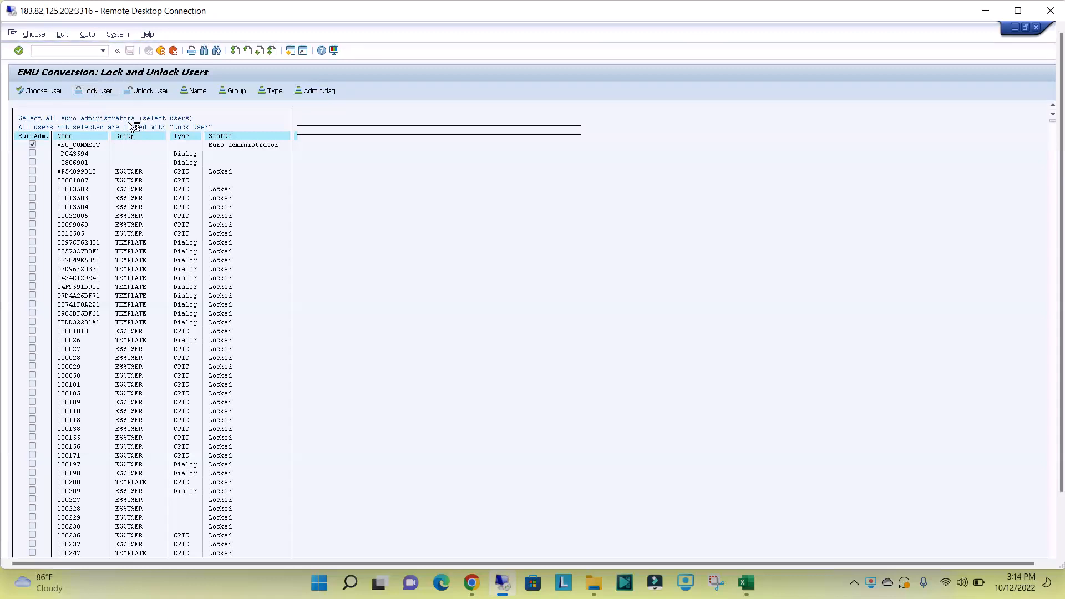
Lock every non-administrator user, then scroll the refreshed list showing everyone Locked.
{"action": "left_click", "coordinate": [94, 90]}
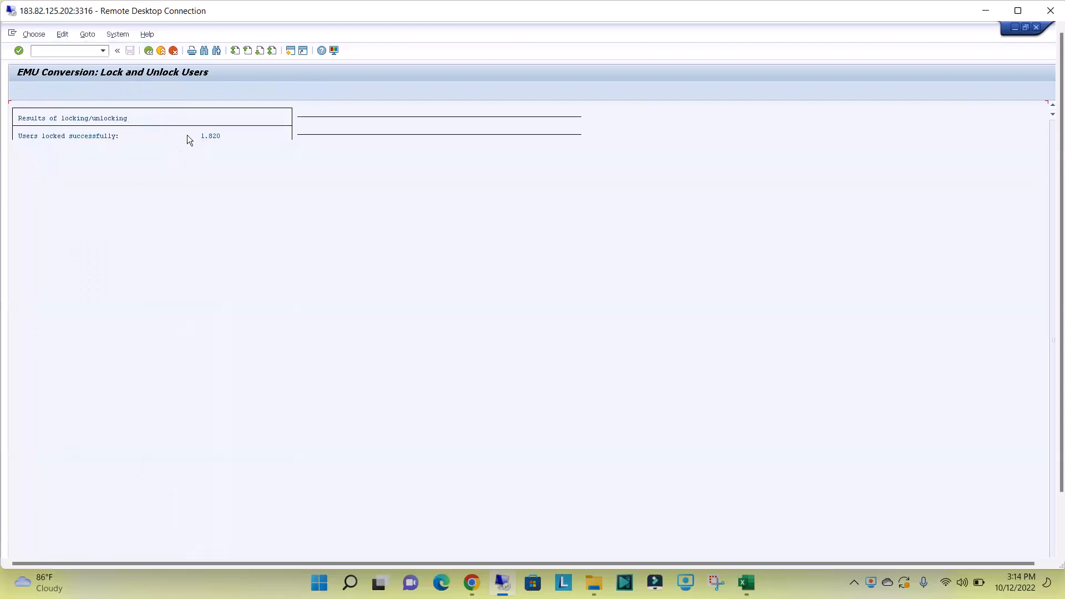
{"action": "mouse_move", "coordinate": [201, 145]}
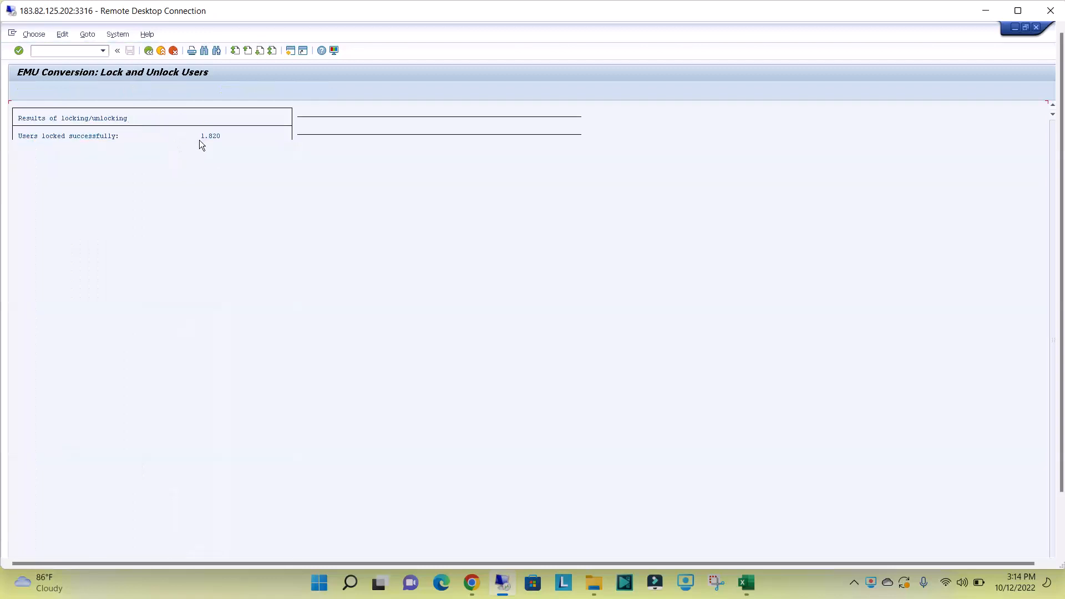
{"action": "mouse_move", "coordinate": [214, 145]}
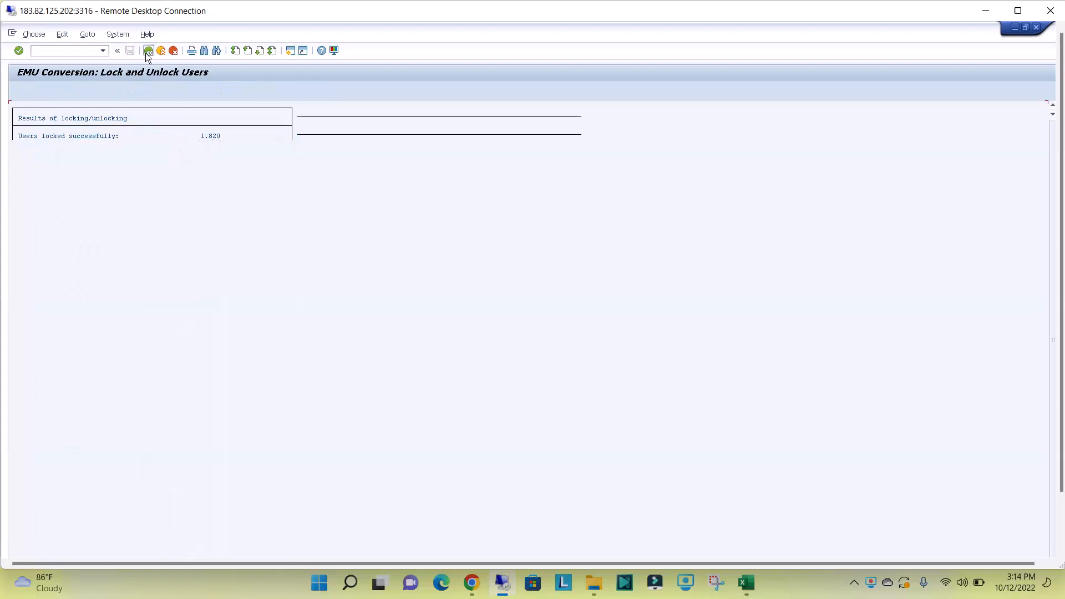
{"action": "left_click", "coordinate": [148, 51]}
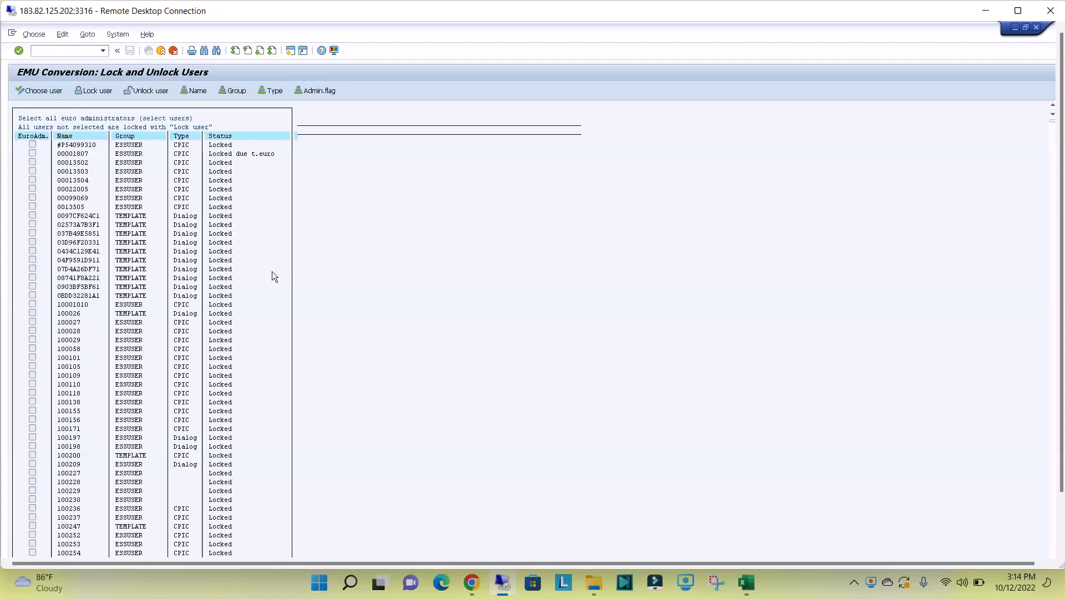
{"action": "scroll", "scroll_direction": "down", "scroll_amount": 3}
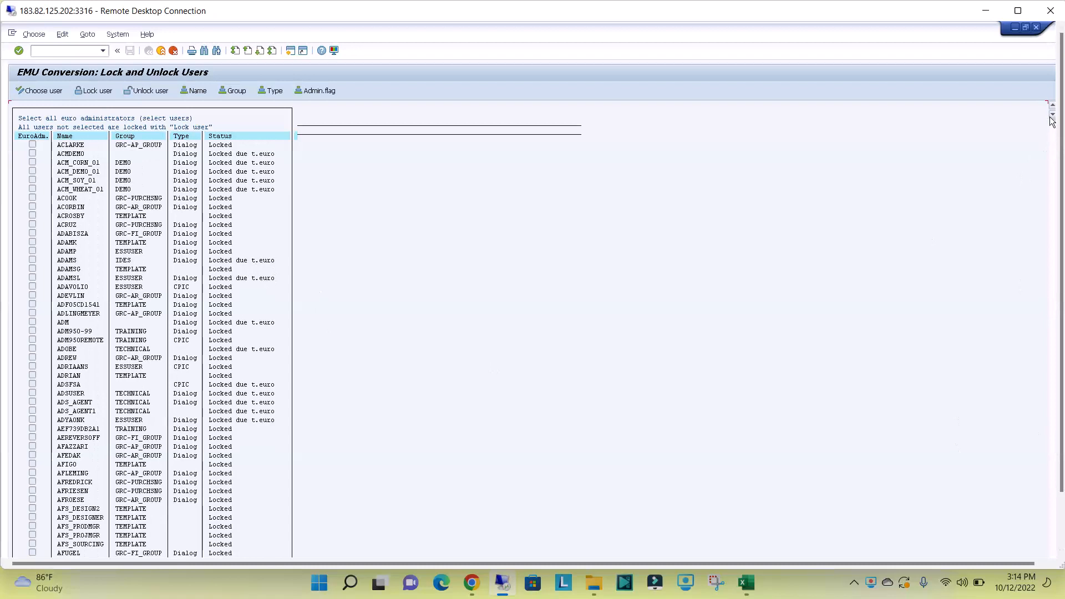
Unlock the 1,820 users except the Euro administrator and return to the list.
{"action": "left_click", "coordinate": [149, 91]}
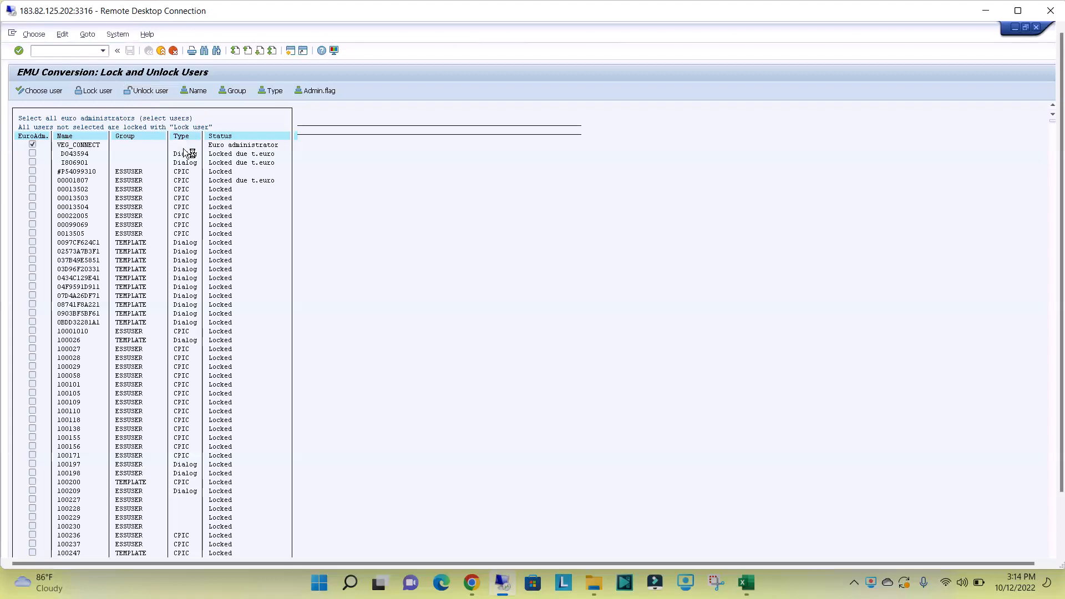
{"action": "mouse_move", "coordinate": [224, 207]}
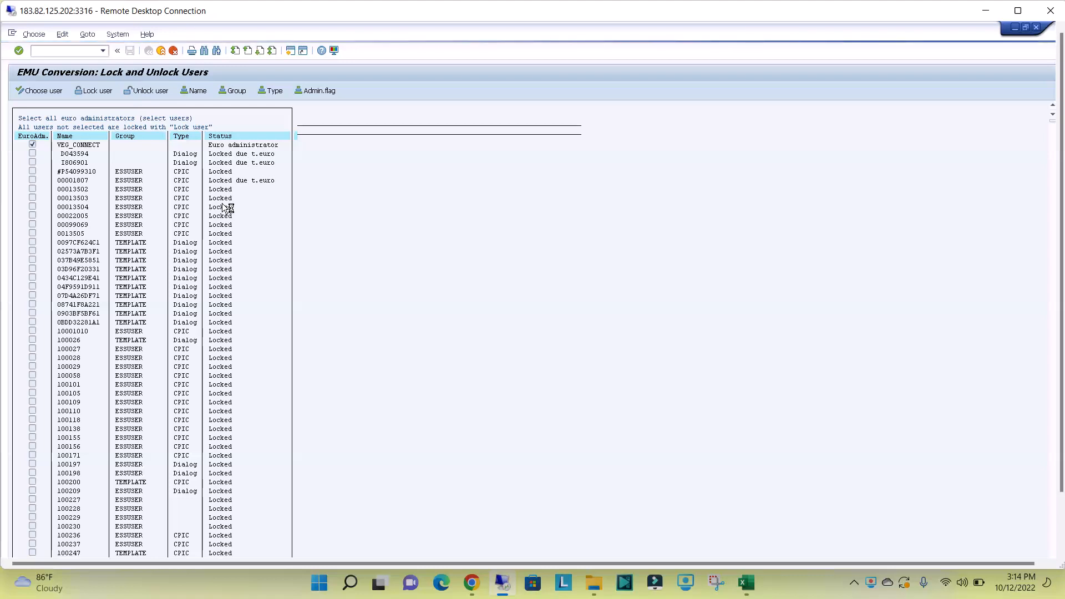
{"action": "left_click", "coordinate": [148, 91]}
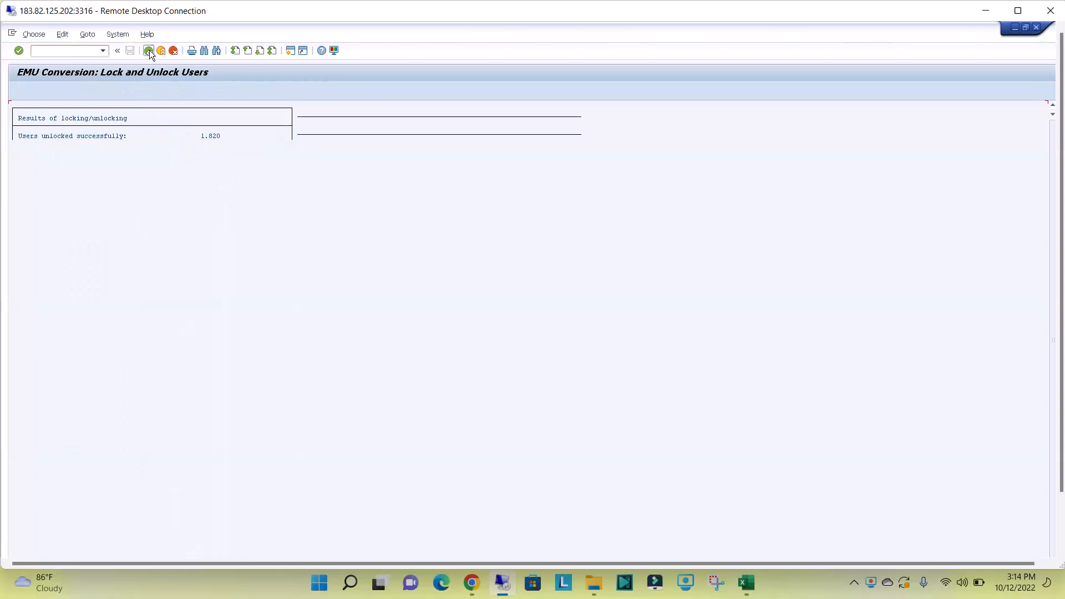
{"action": "left_click", "coordinate": [149, 50]}
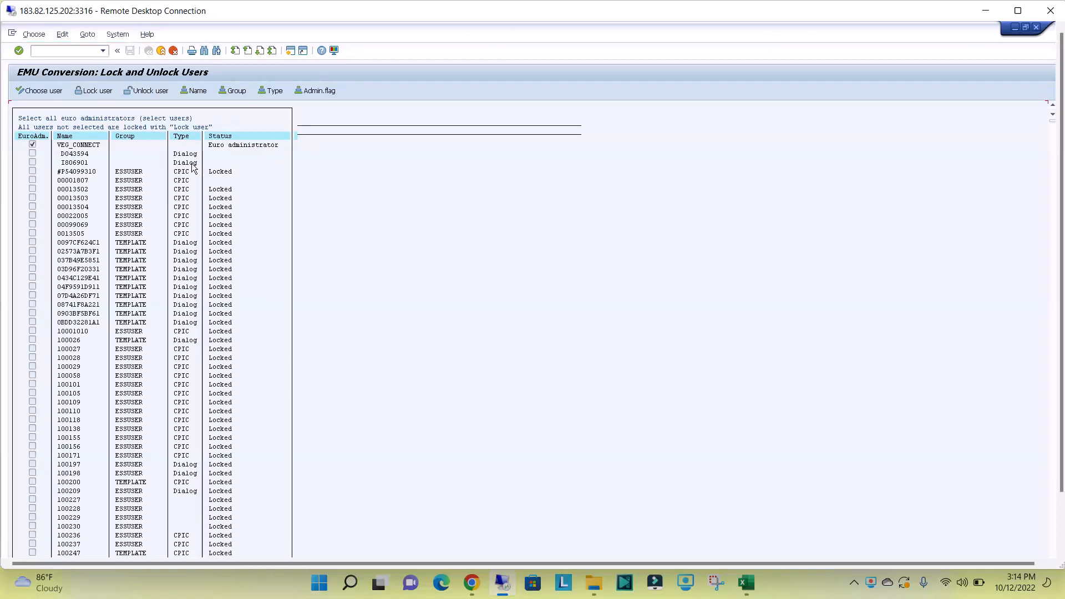
{"action": "mouse_move", "coordinate": [75, 147]}
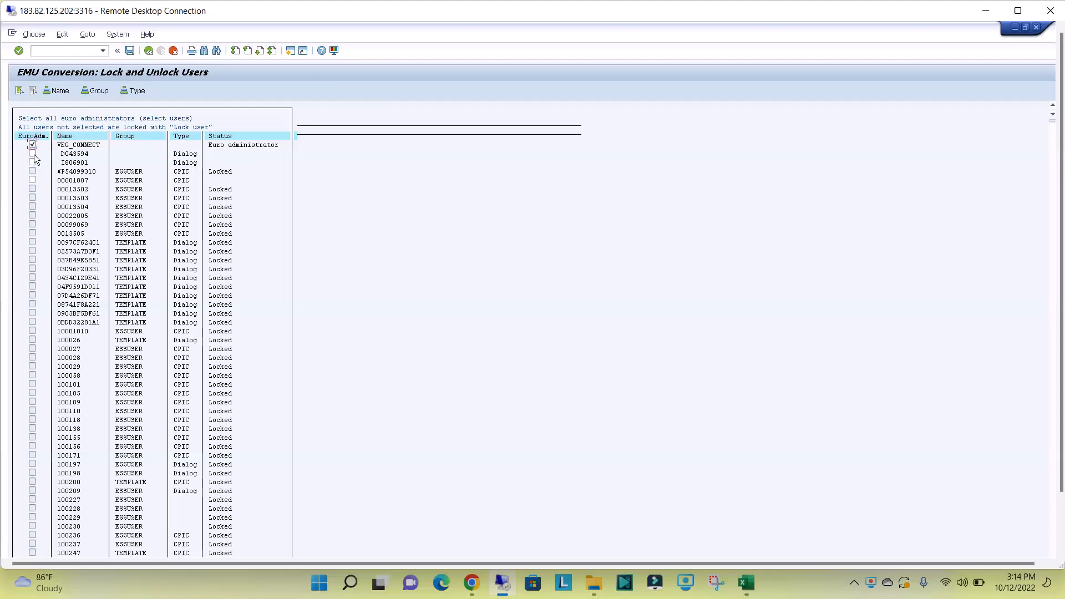
{"action": "left_click", "coordinate": [31, 154]}
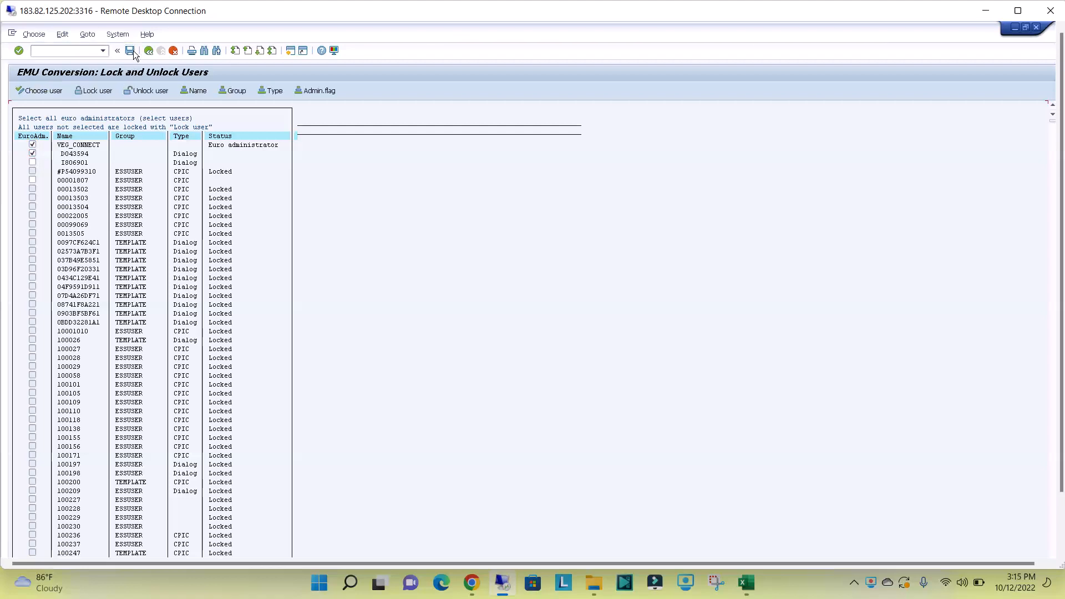
{"action": "left_click", "coordinate": [131, 51]}
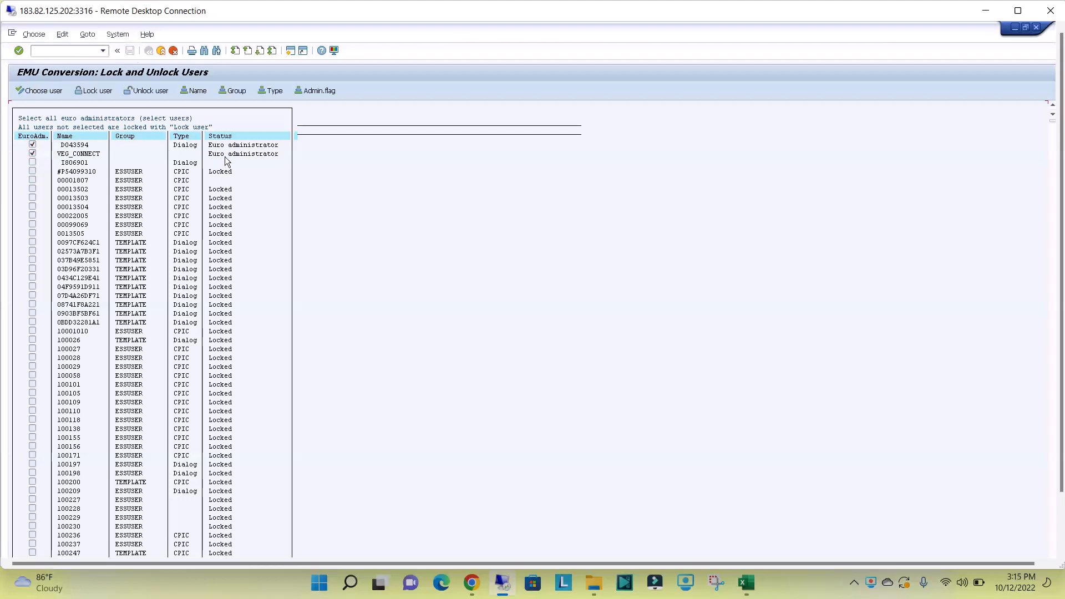
{"action": "mouse_move", "coordinate": [252, 161]}
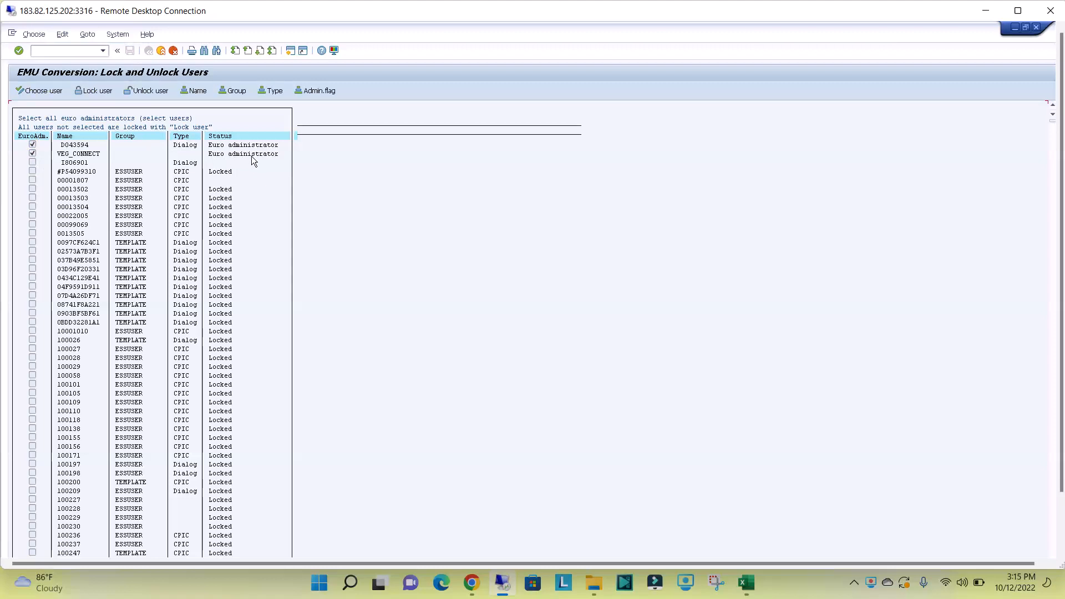
{"action": "mouse_move", "coordinate": [87, 208]}
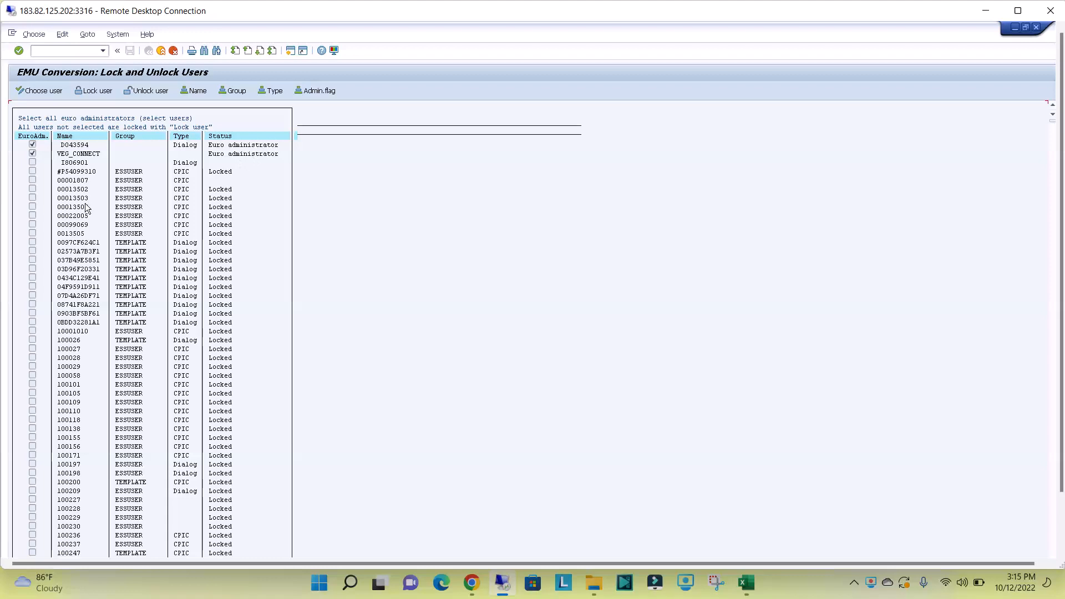
{"action": "mouse_move", "coordinate": [101, 185]}
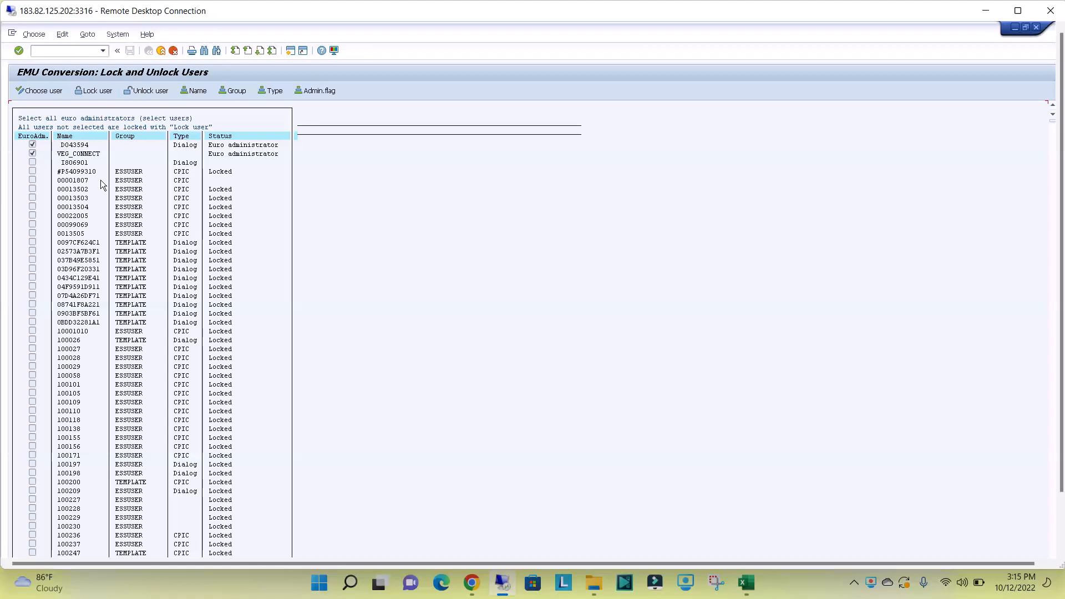
{"action": "mouse_move", "coordinate": [288, 65]}
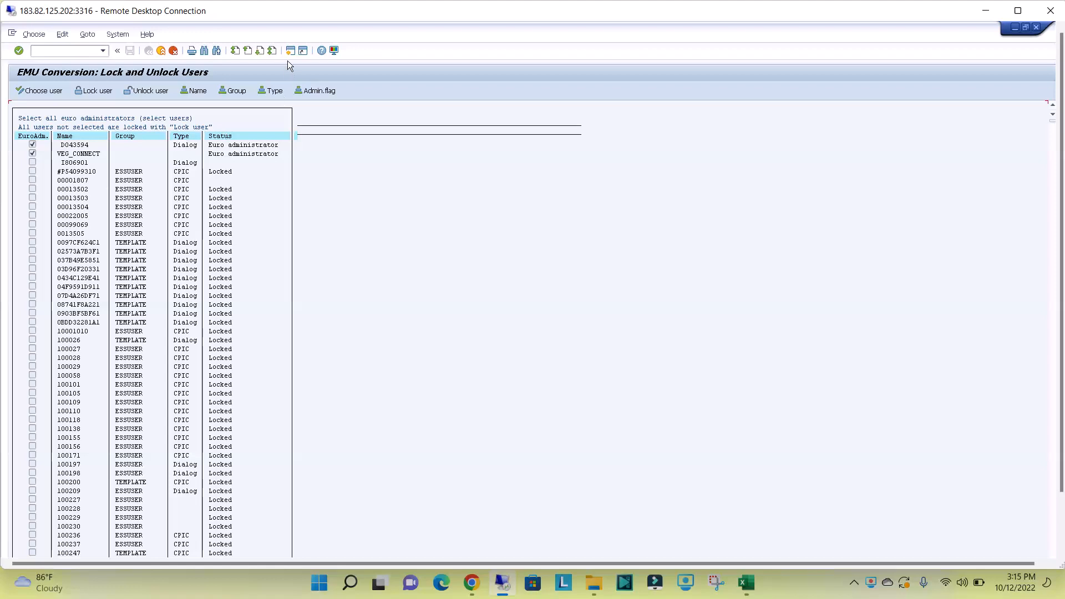
{"action": "mouse_move", "coordinate": [288, 89]}
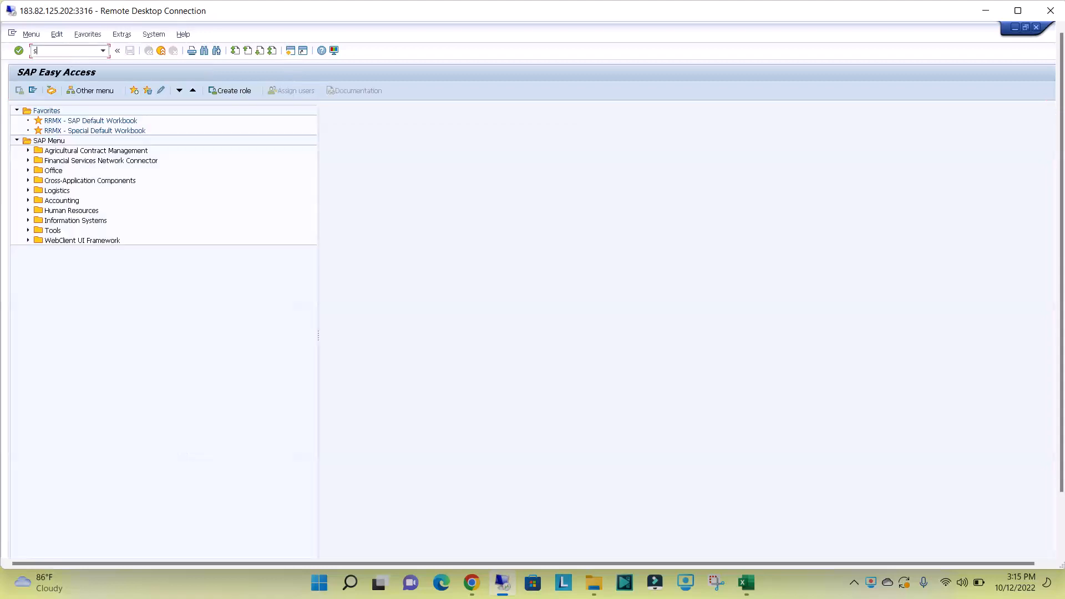
View the SU10 mass-changes screen, exit it, and list recent transaction codes.
{"action": "type", "text": "su10"}
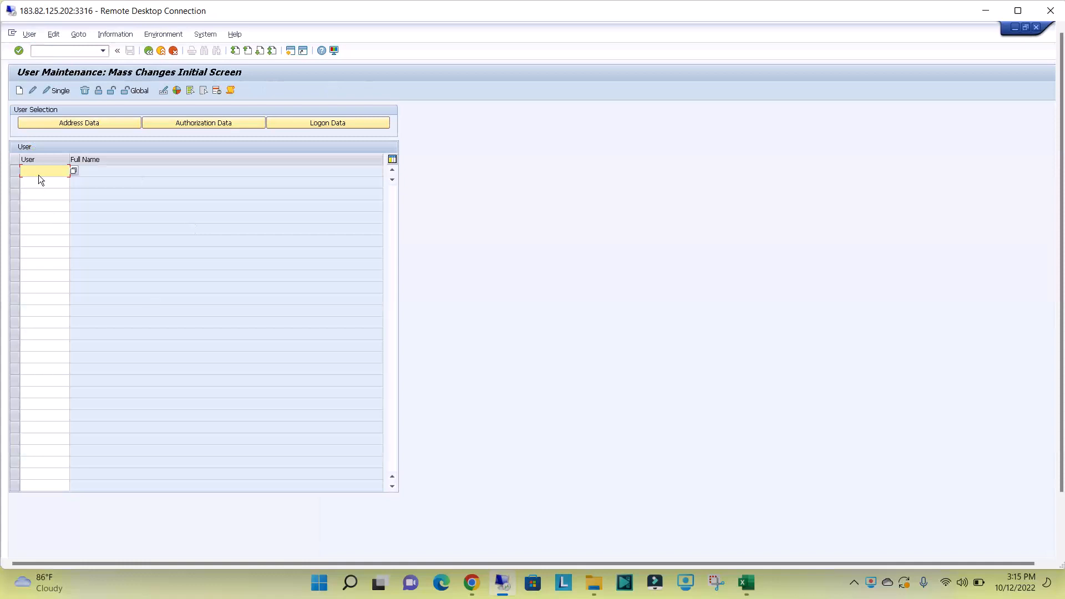
{"action": "mouse_move", "coordinate": [40, 348]}
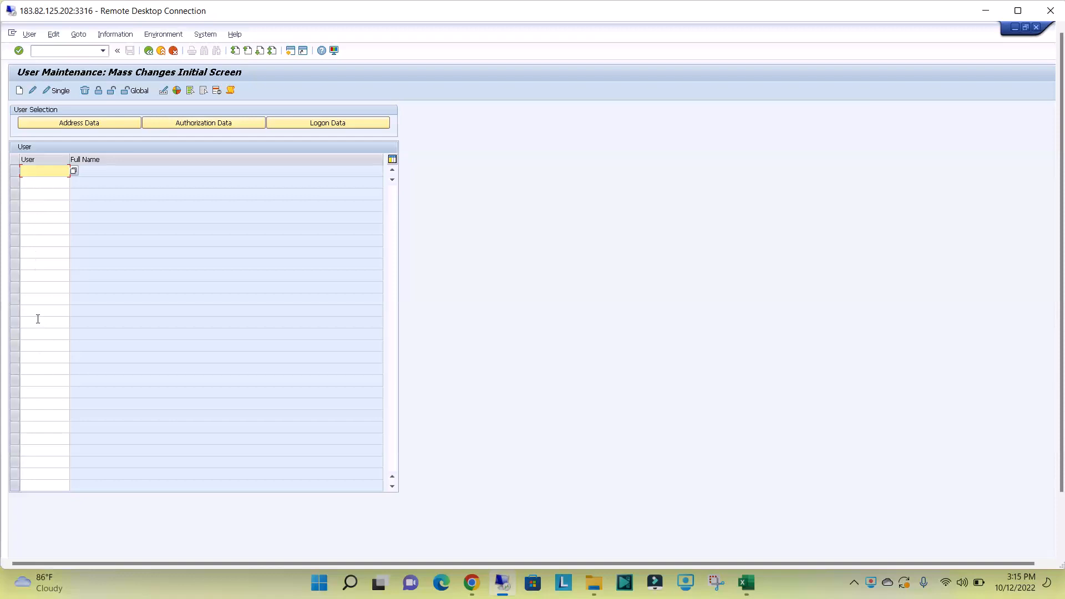
{"action": "mouse_move", "coordinate": [61, 292]}
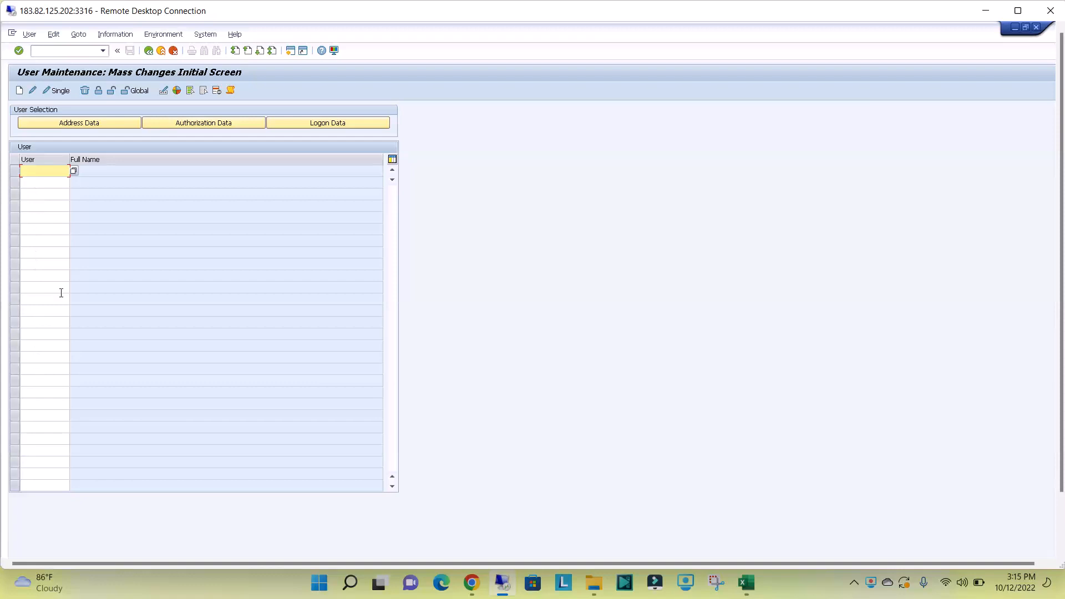
{"action": "mouse_move", "coordinate": [38, 194]}
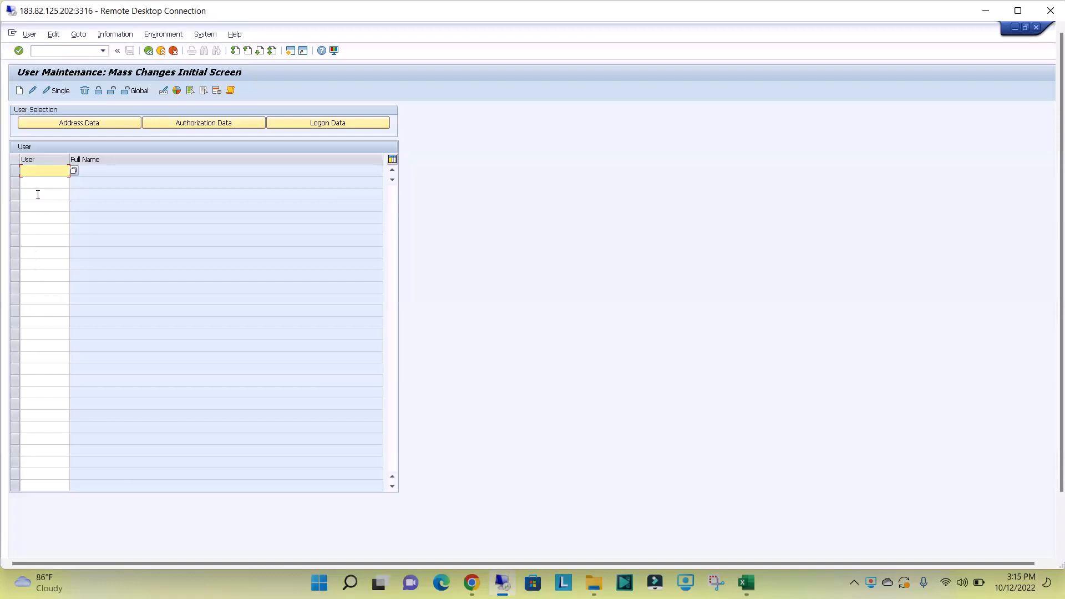
{"action": "left_click", "coordinate": [117, 50]}
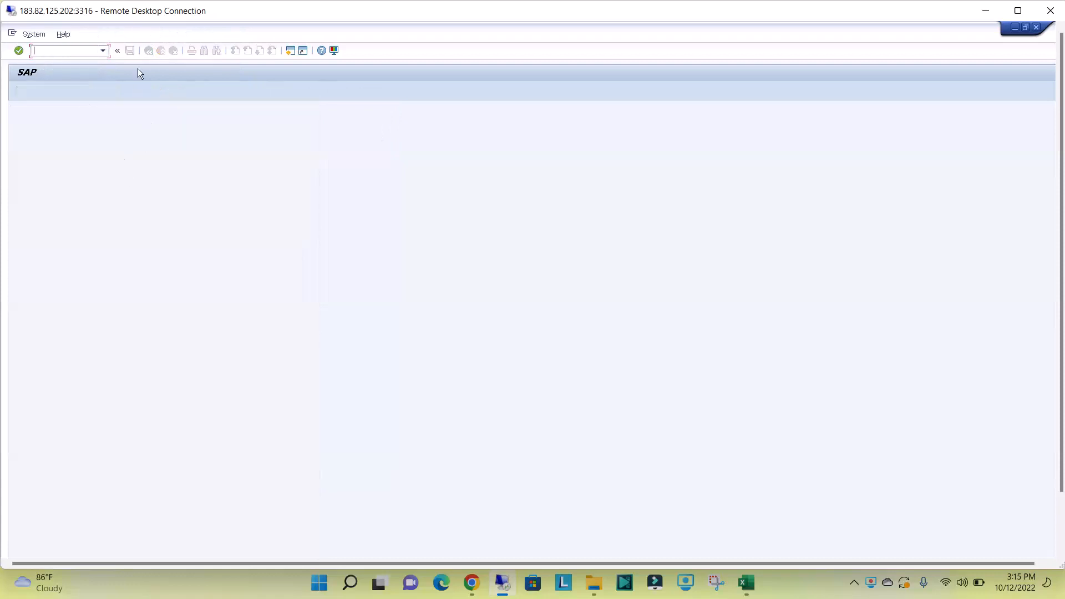
{"action": "left_click", "coordinate": [103, 51]}
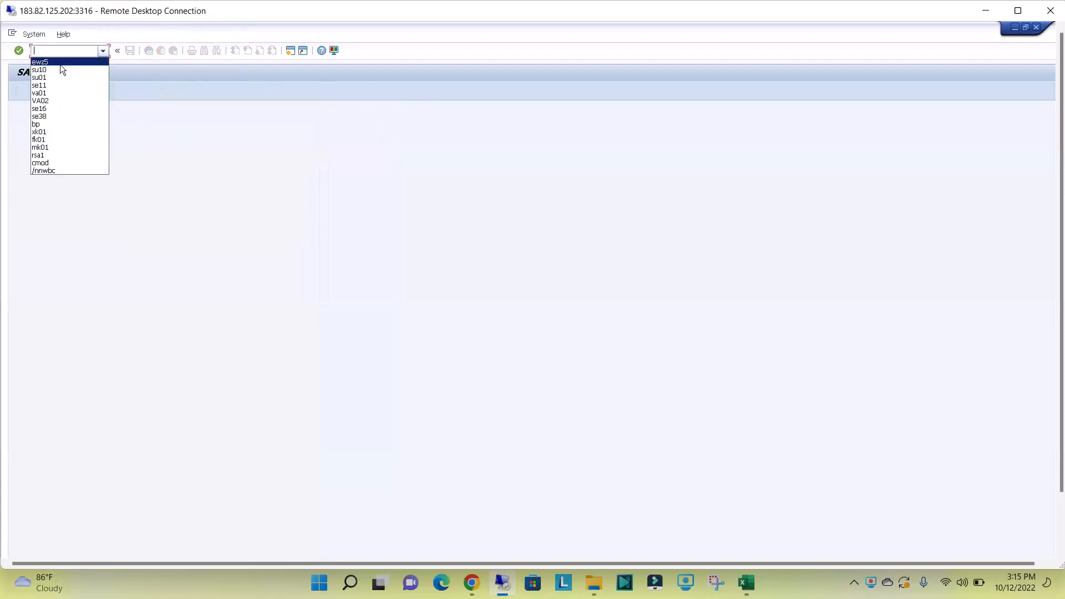